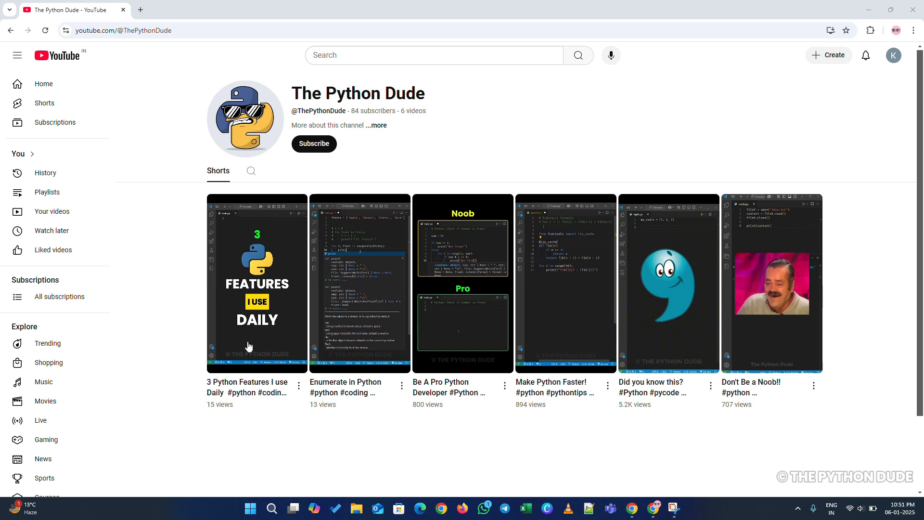
Step: Subscribe to The Python Dude YouTube channel
click(314, 143)
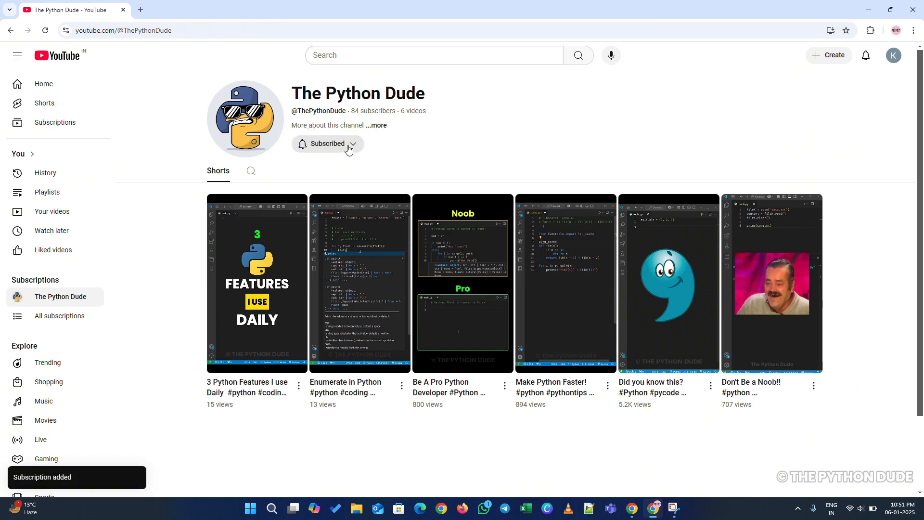
mouse_move(406, 149)
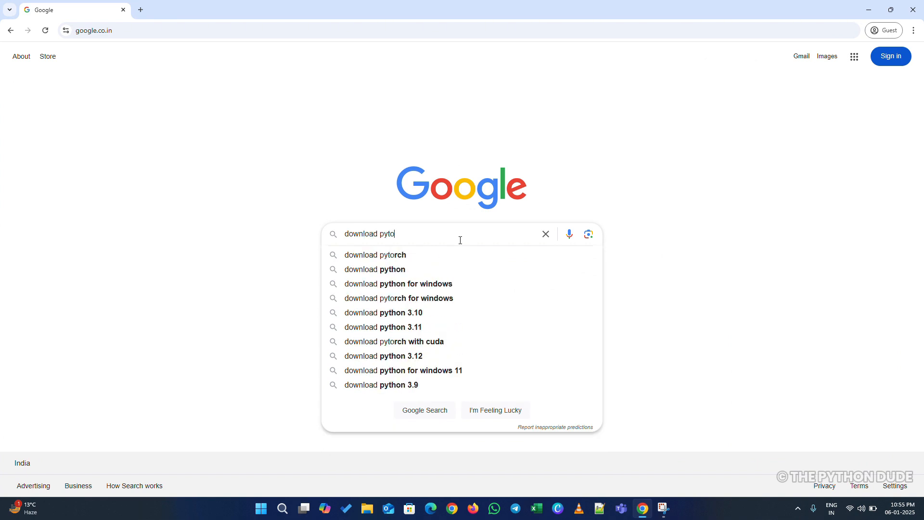
Step: Download the Python 3.13.1 Windows installer from python.org/downloads and launch it
click(374, 269)
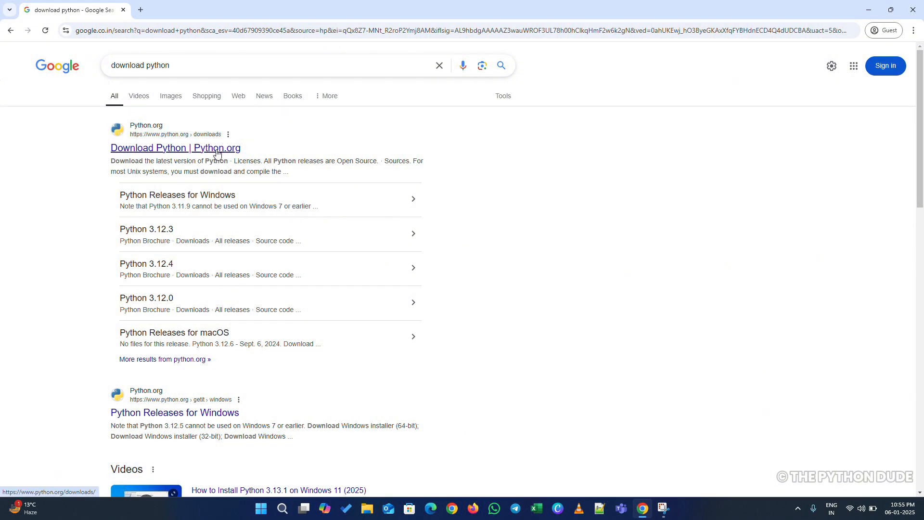
click(176, 148)
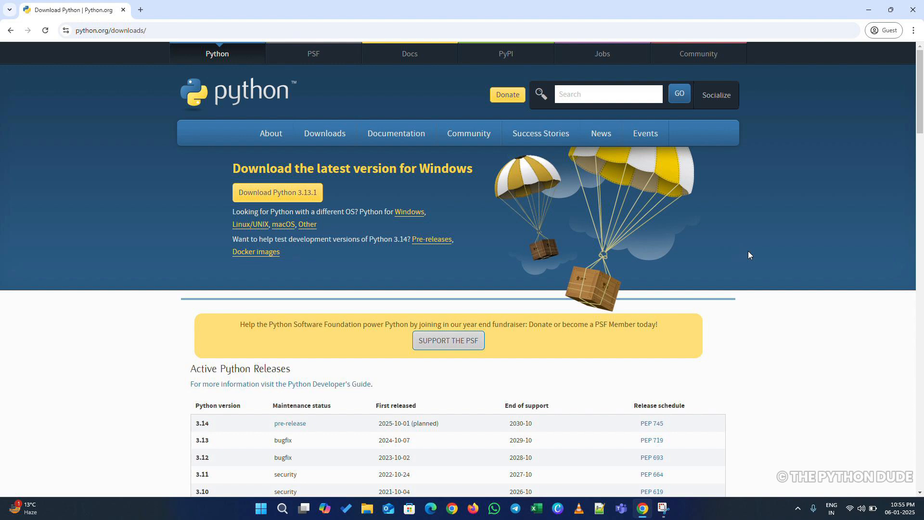
click(277, 193)
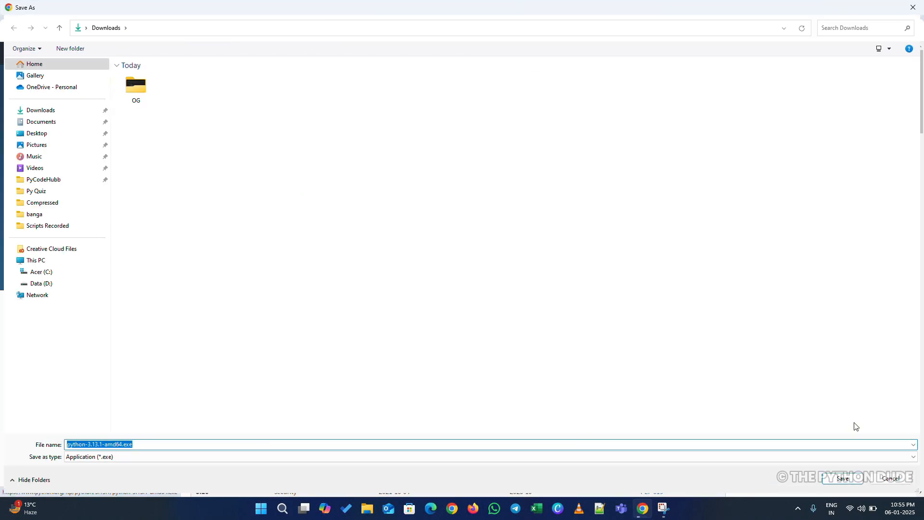
click(842, 478)
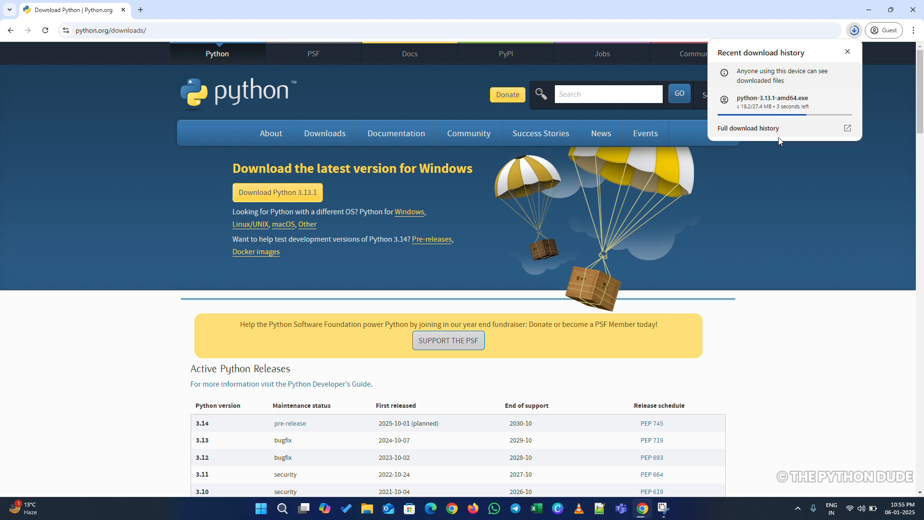
click(847, 51)
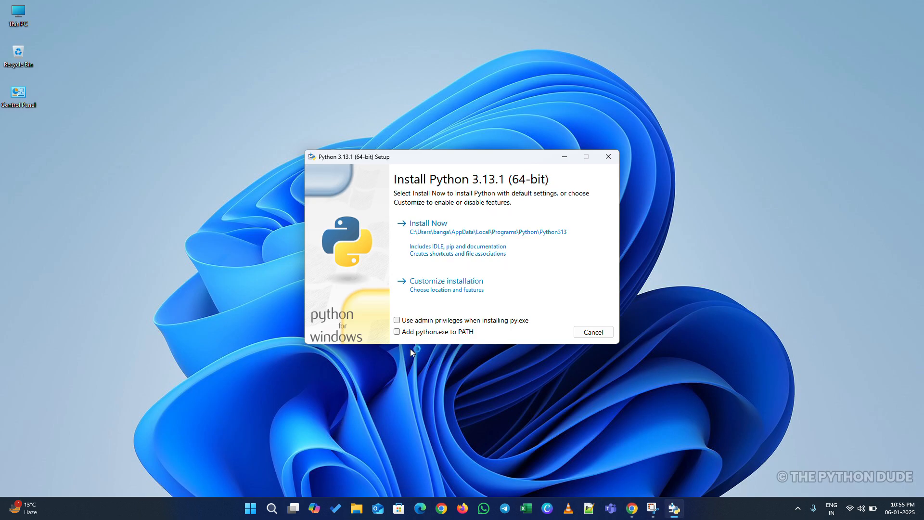
Step: Install Python 3.13.1 with 'Add python.exe to PATH' enabled, then close setup
click(397, 332)
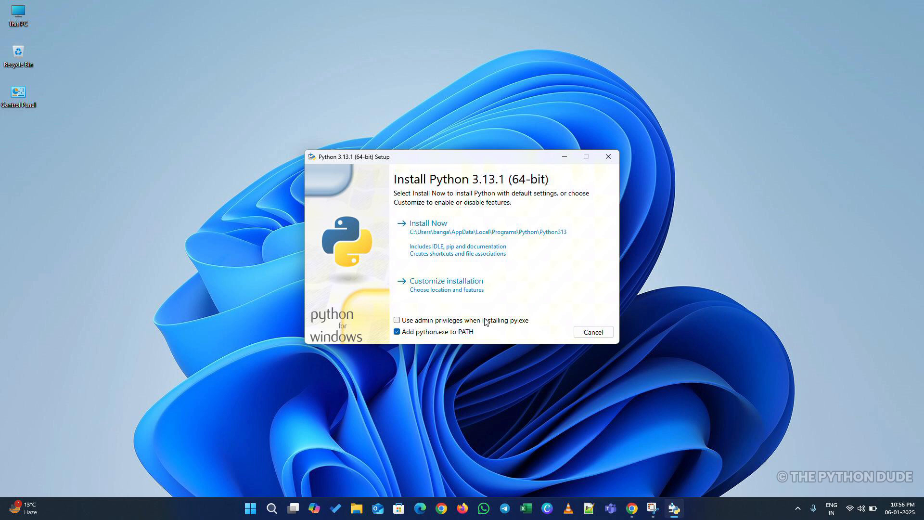
click(427, 222)
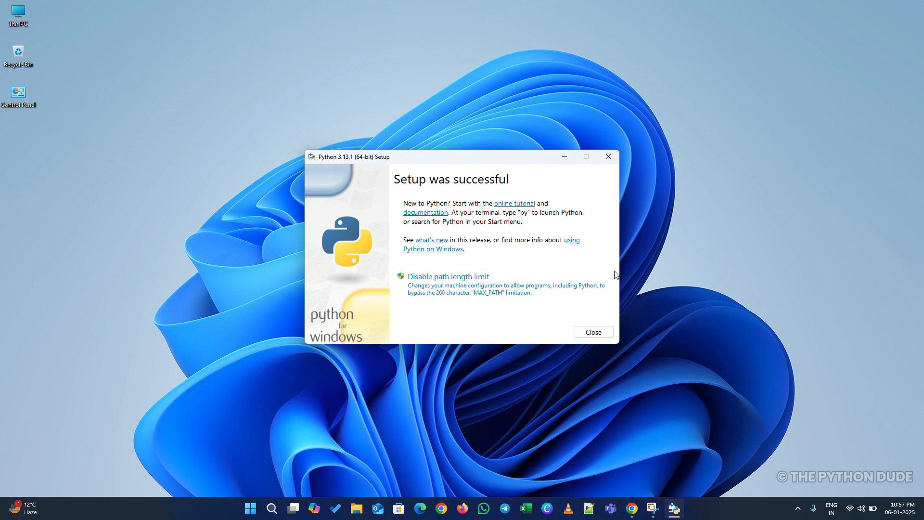
click(593, 331)
text(c)
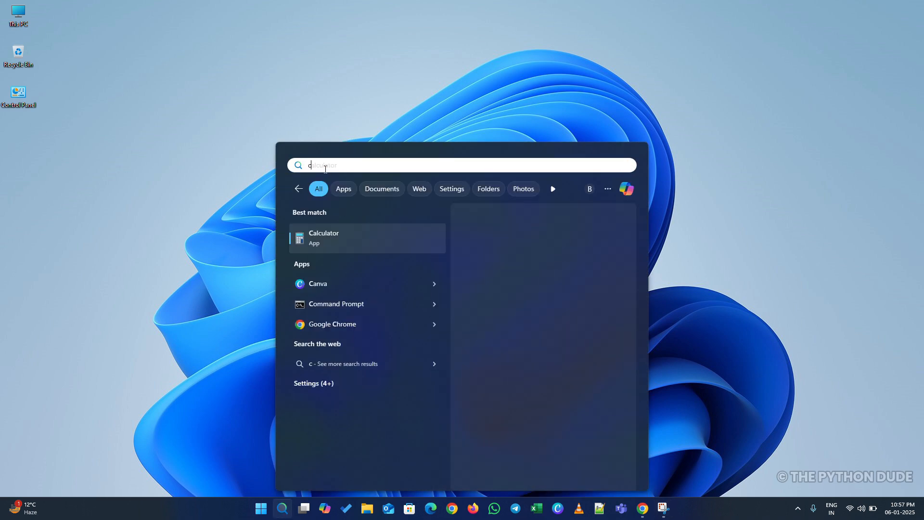
Step: Verify in Command Prompt that python --version reports Python 3.13.1
click(336, 304)
text(python)
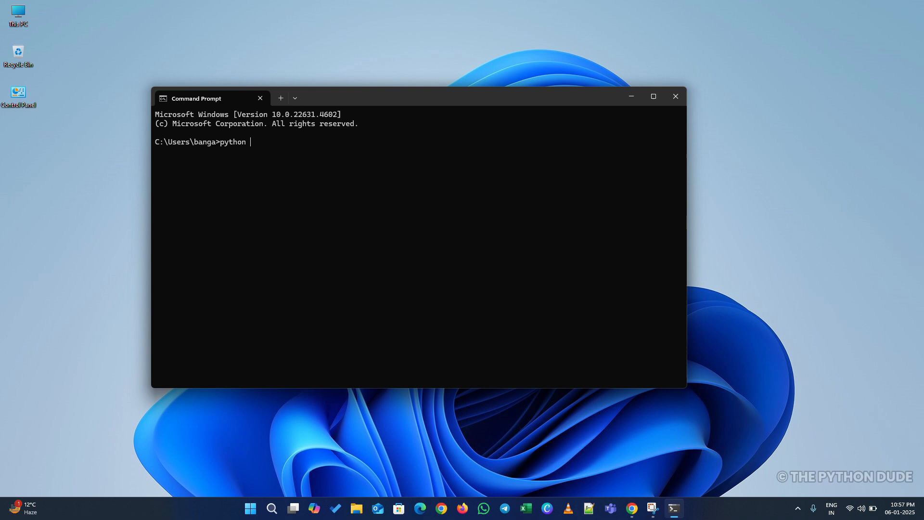
text(--version)
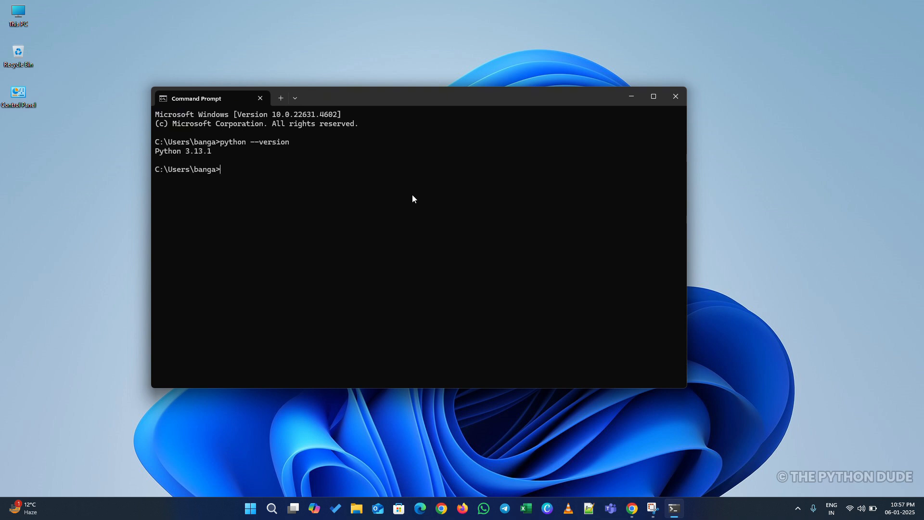
mouse_move(292, 268)
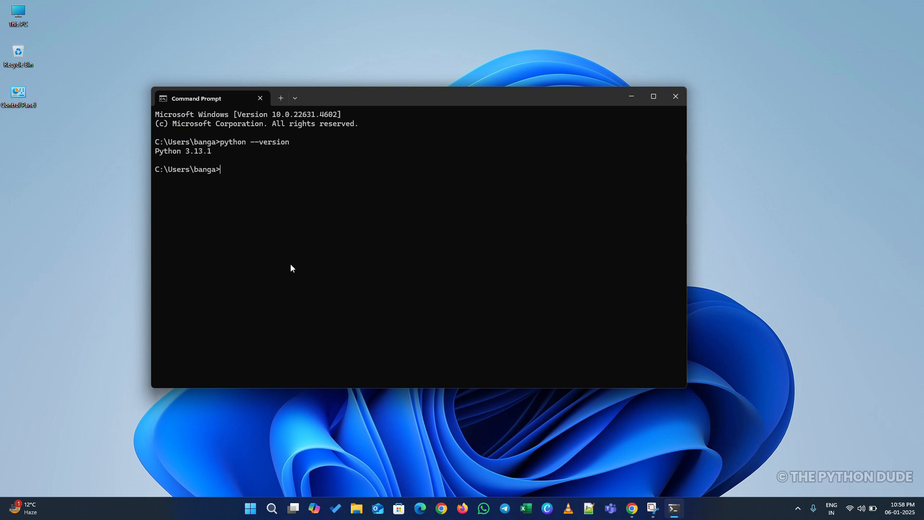
double_click(167, 151)
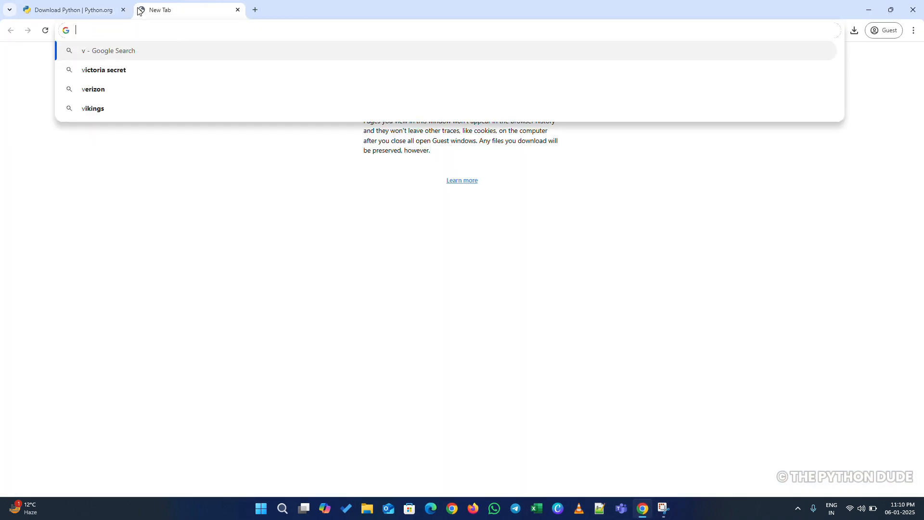
Step: Download the VS Code Windows installer from code.visualstudio.com/download and launch it
text(download visual studio code)
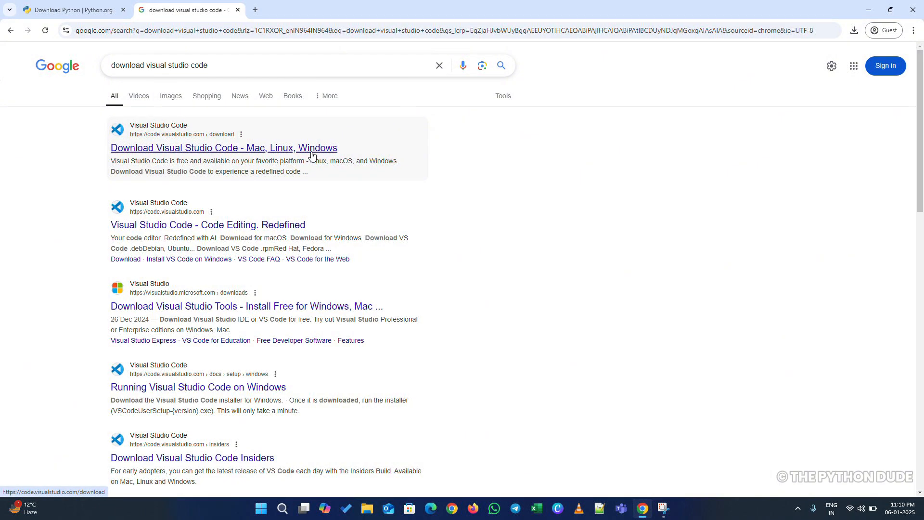
click(224, 148)
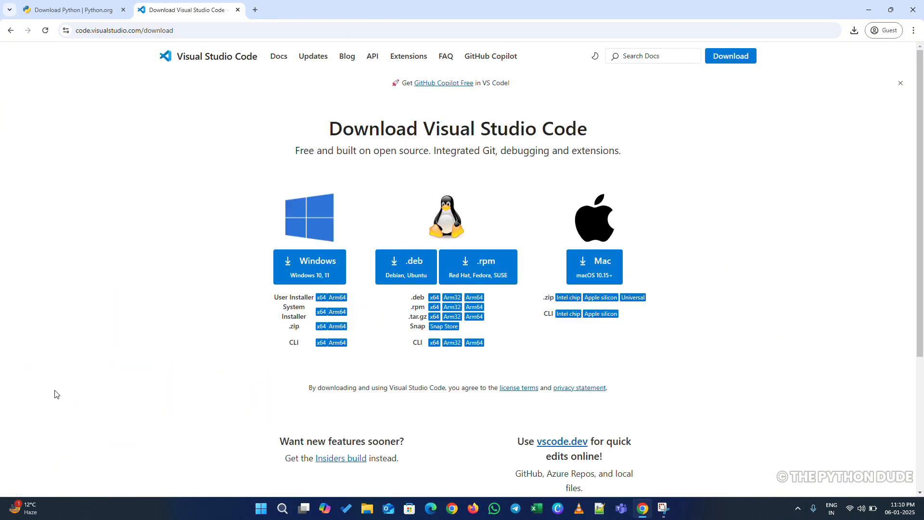
mouse_move(771, 316)
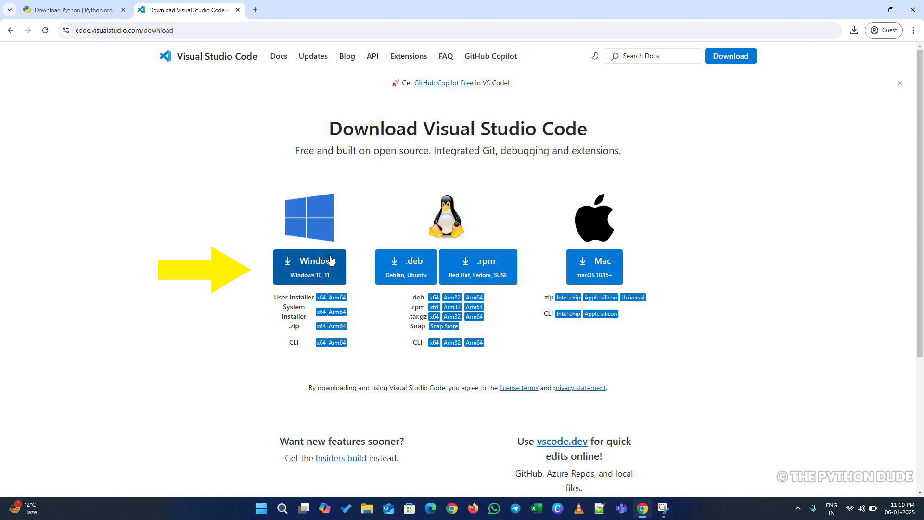
click(310, 267)
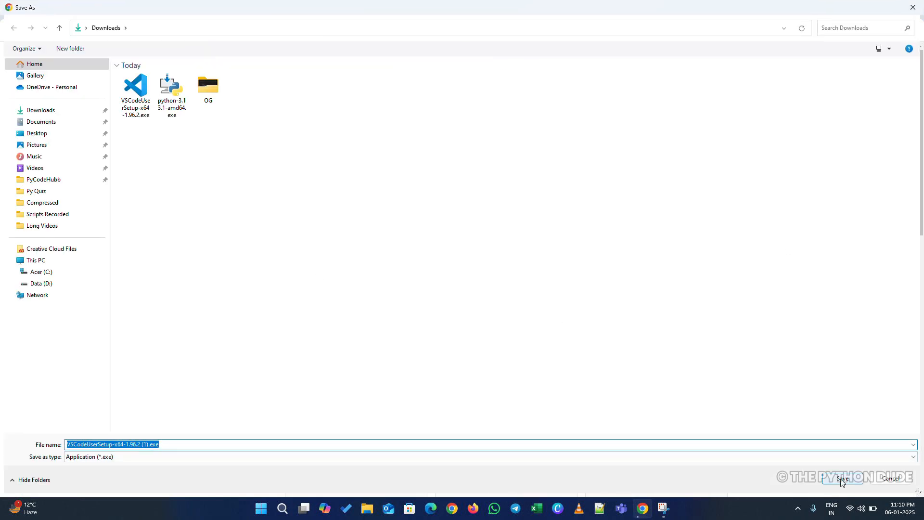
click(842, 479)
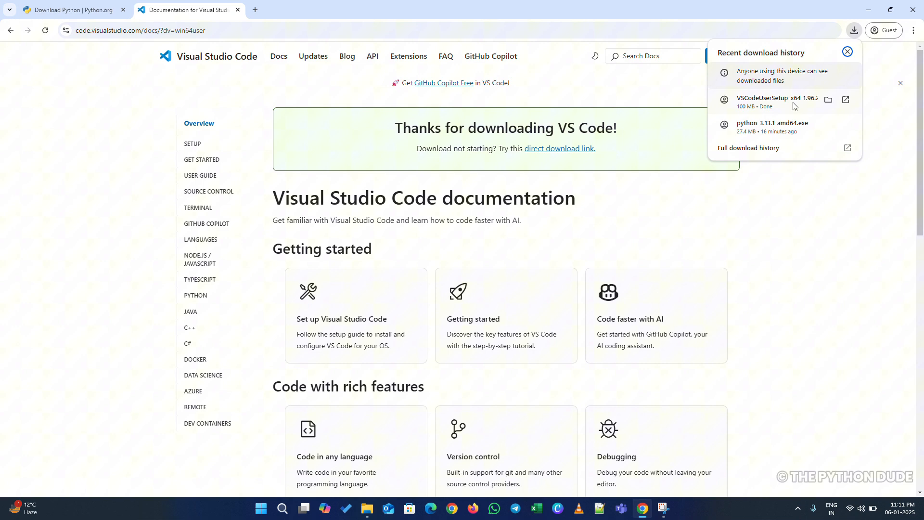
click(776, 101)
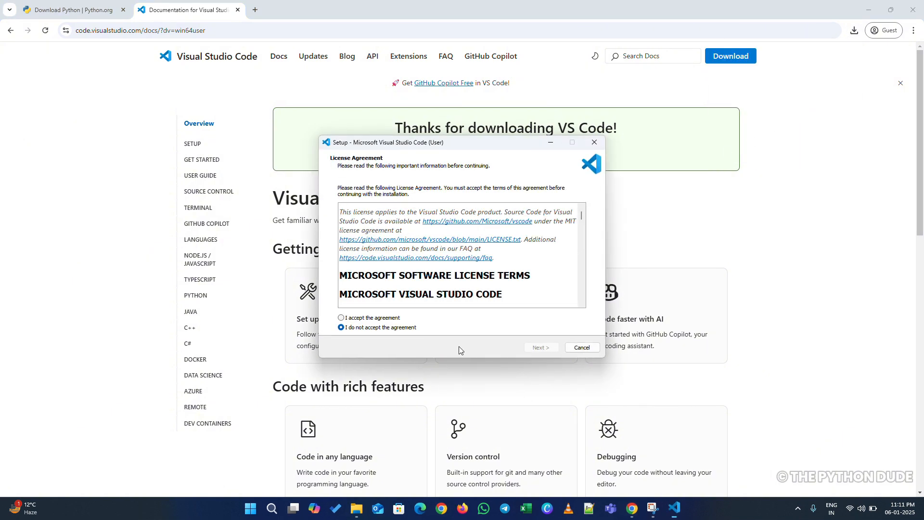
Step: Accept the license, keep the additional tasks, and install VS Code through Finish
click(541, 347)
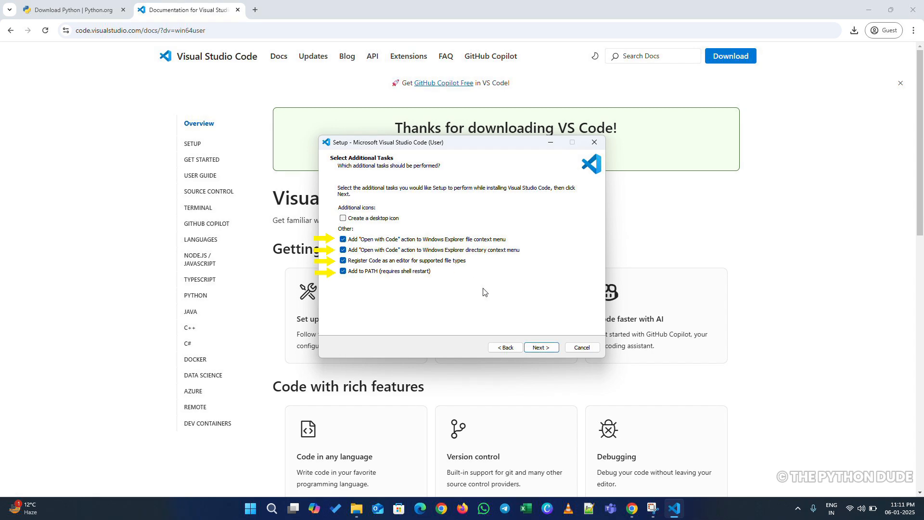
mouse_move(360, 227)
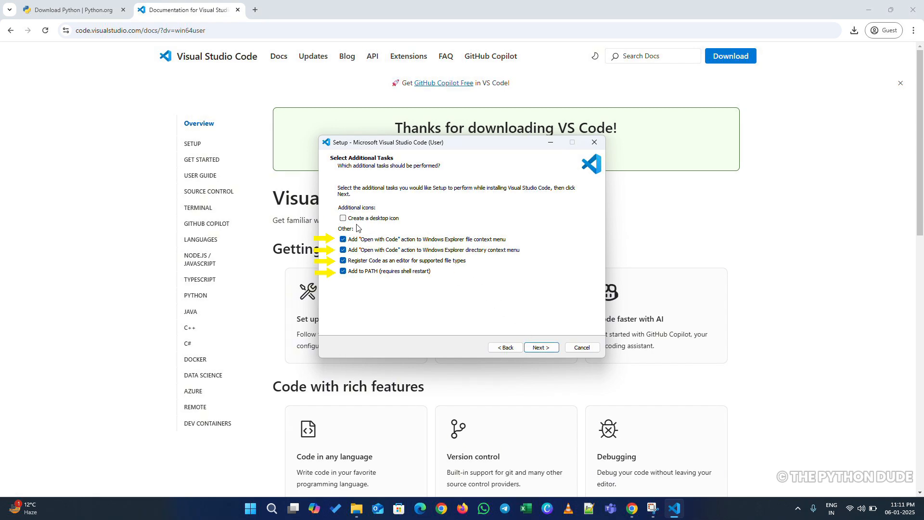
click(541, 347)
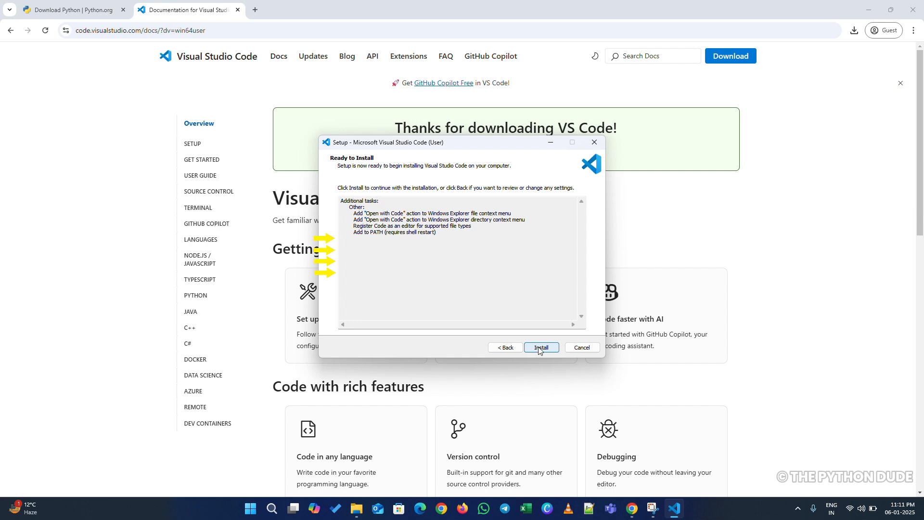
click(541, 347)
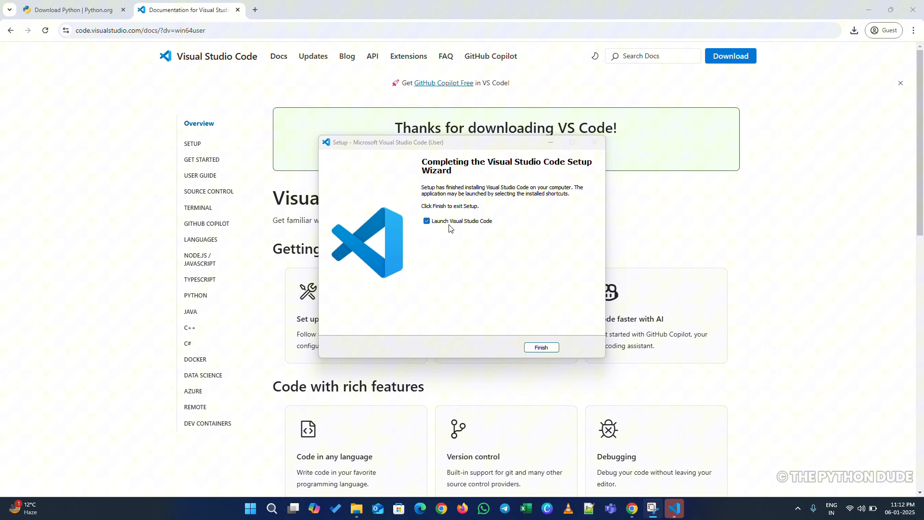
click(541, 347)
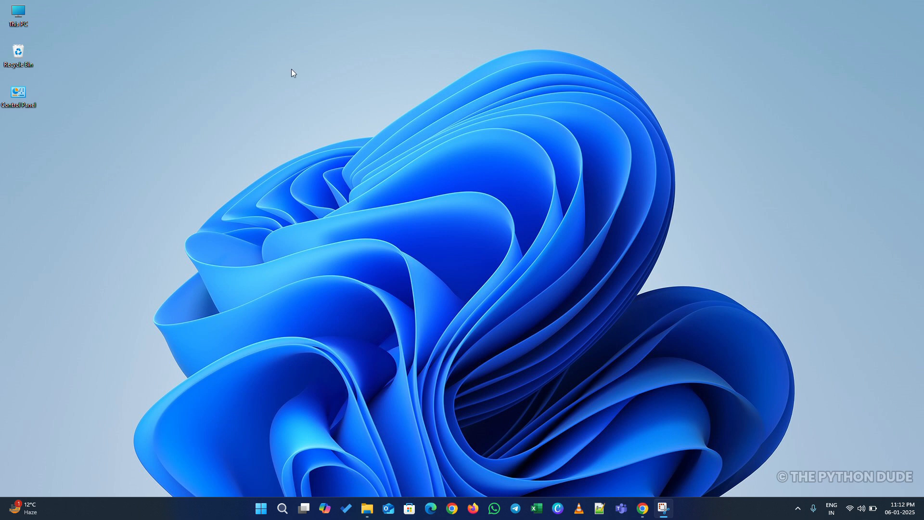
mouse_move(175, 158)
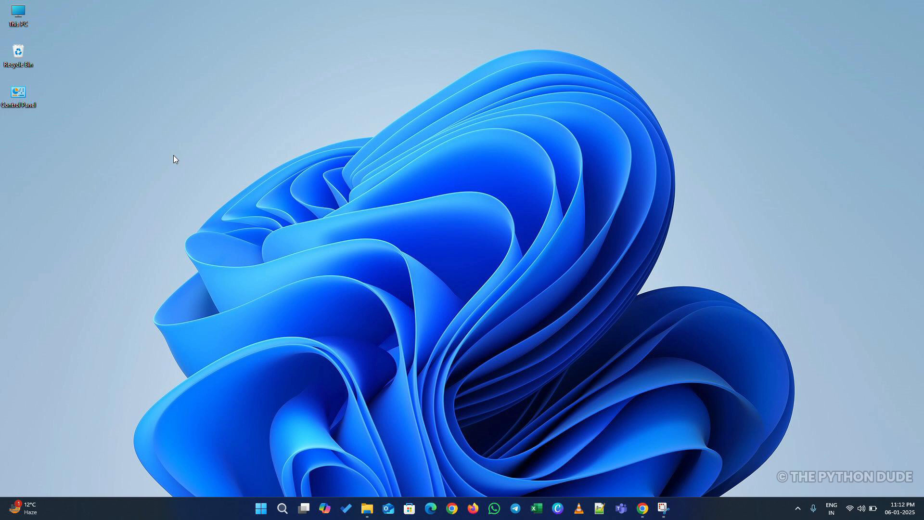
right_click(175, 158)
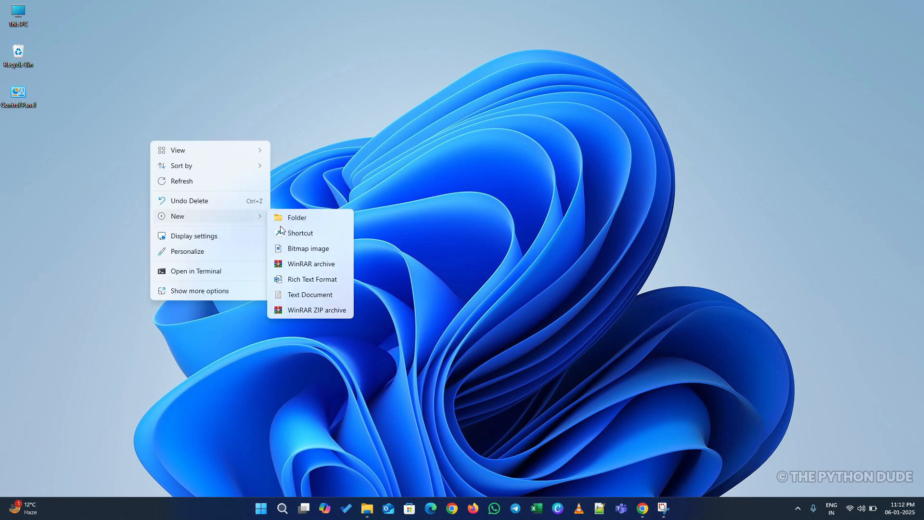
Step: Create a new desktop folder named 'Python Programming'
click(293, 233)
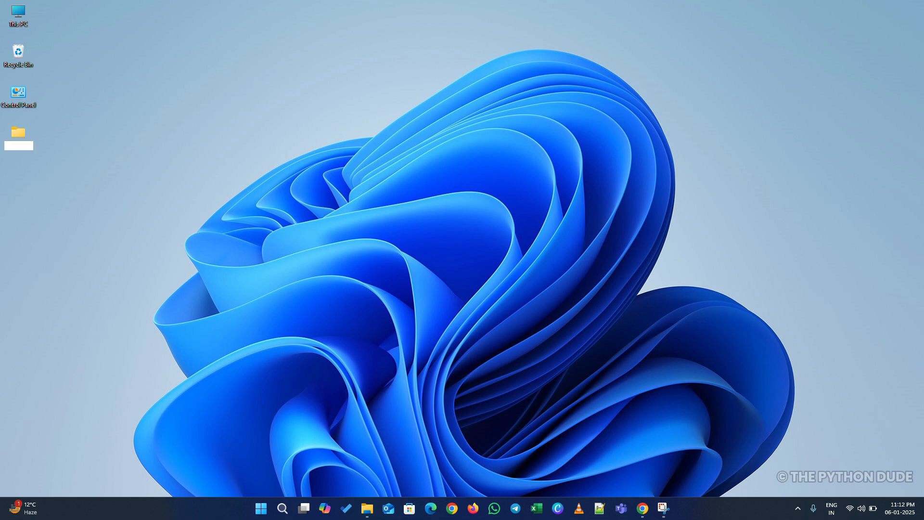
text(Python Programming)
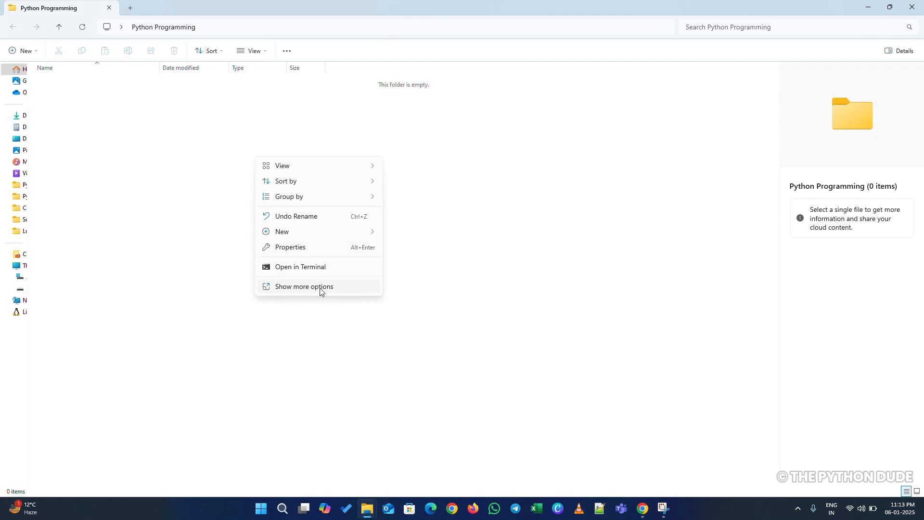
Step: Open the Python Programming folder in VS Code via 'Open with Code'
click(304, 286)
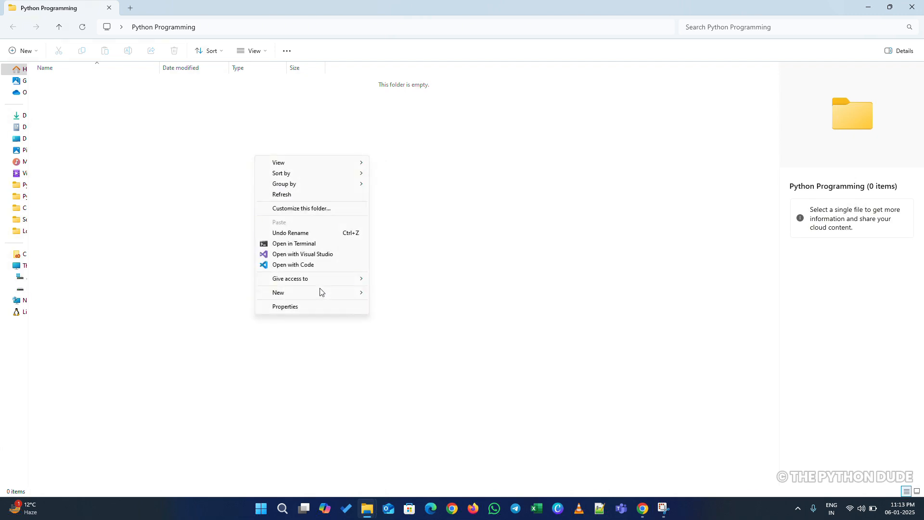
click(293, 264)
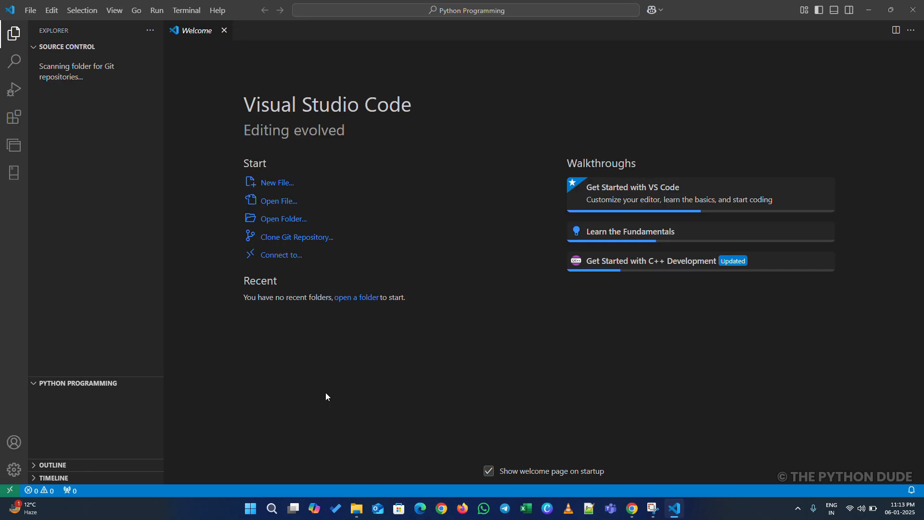
Step: Collapse Source Control and show the Extensions view with 15 installed extensions
click(67, 47)
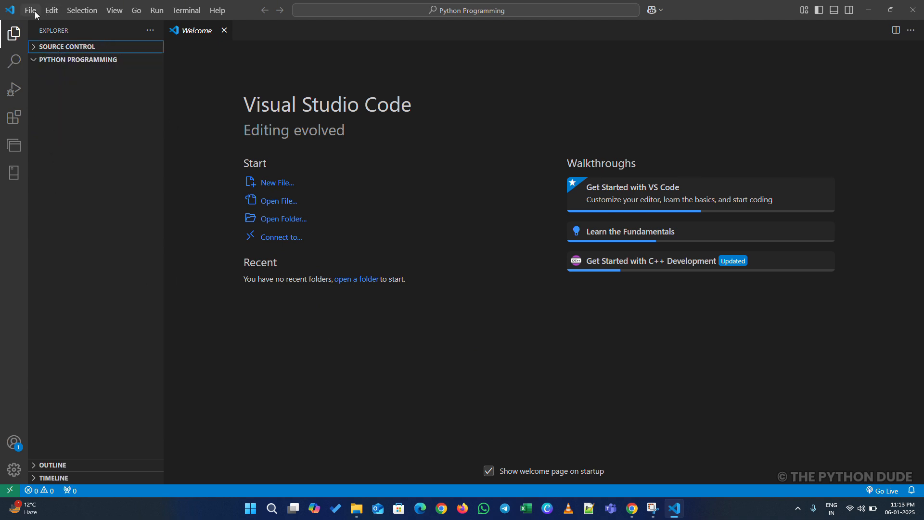
click(33, 11)
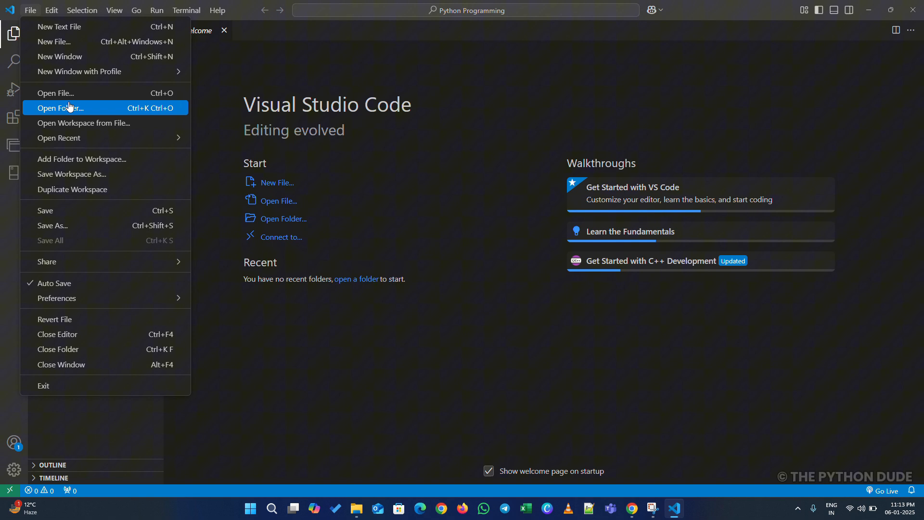
mouse_move(43, 43)
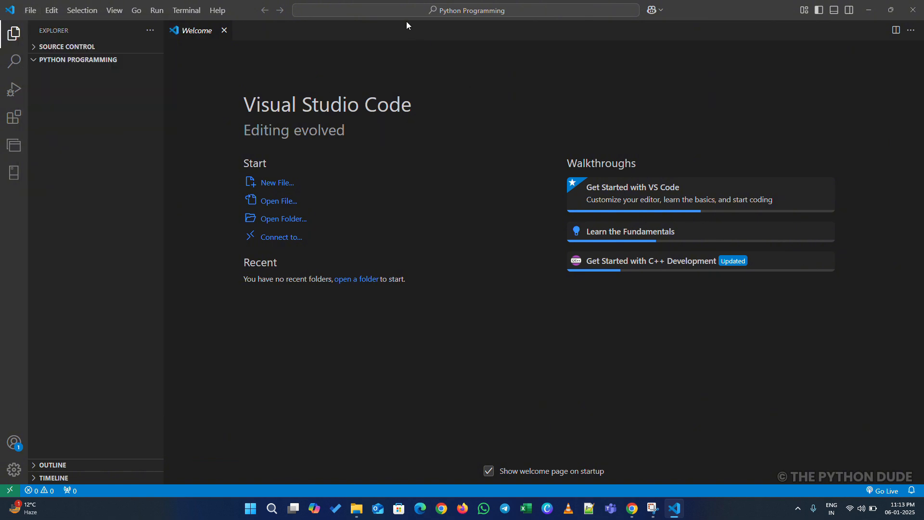
mouse_move(407, 133)
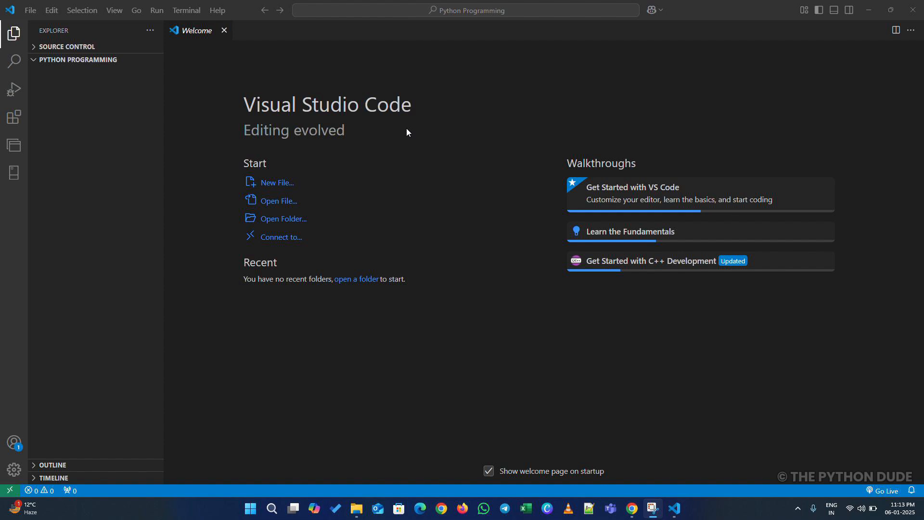
click(14, 114)
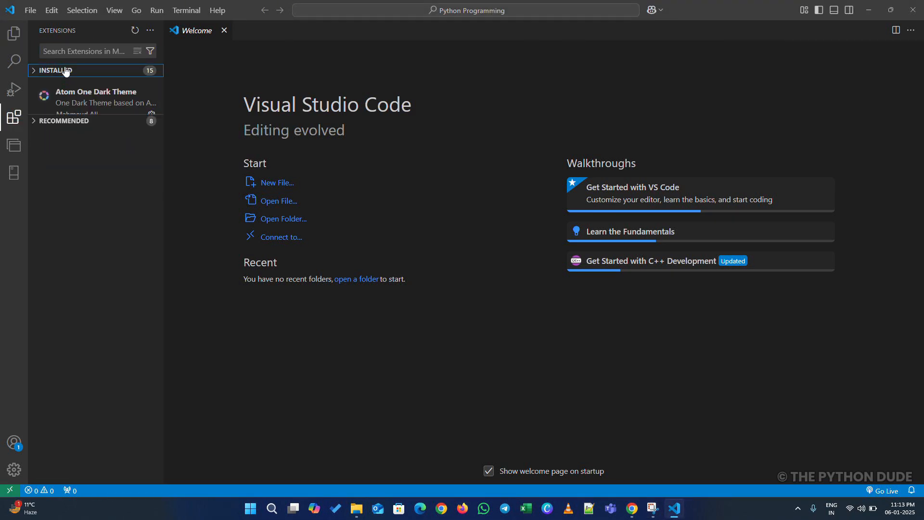
Step: Search 'Python' and install Microsoft's Python extension, then search for Code Runner
text(Python)
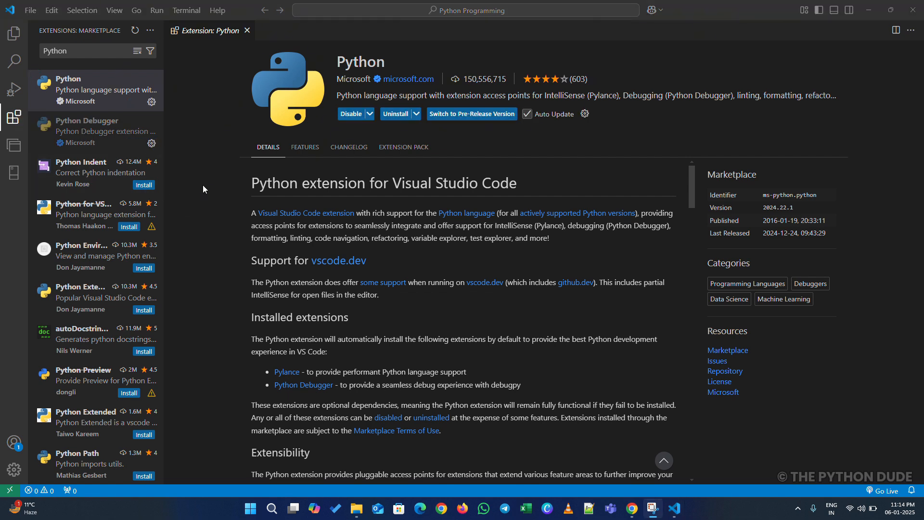
click(77, 51)
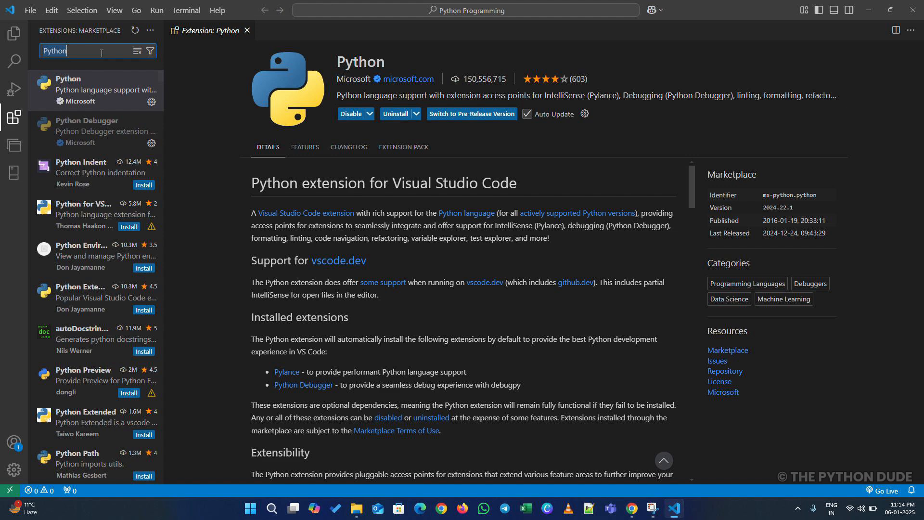
text(Code Runner)
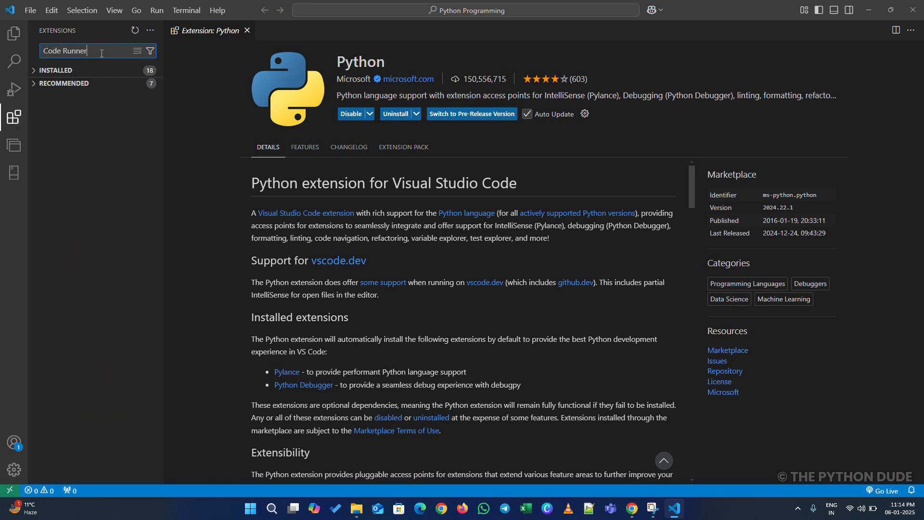
Step: Install Jun Han's Code Runner extension from its details page, then close that page
click(86, 91)
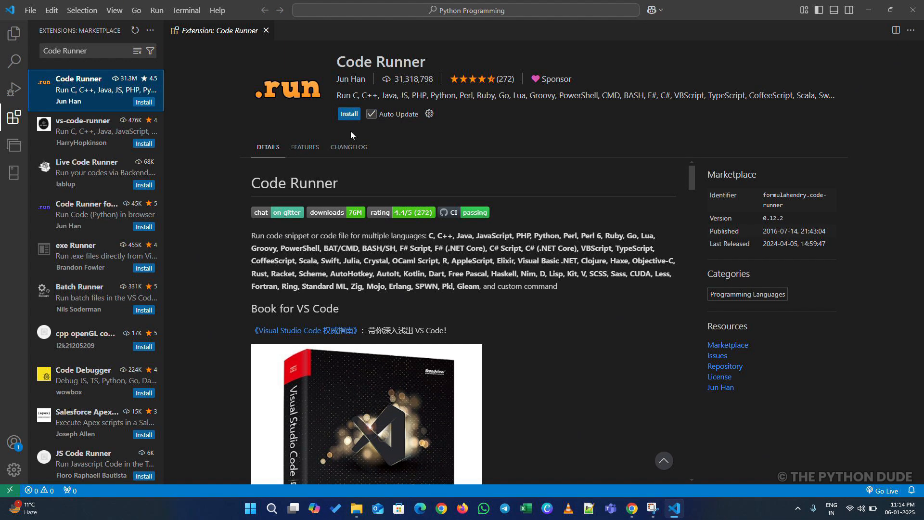
click(349, 113)
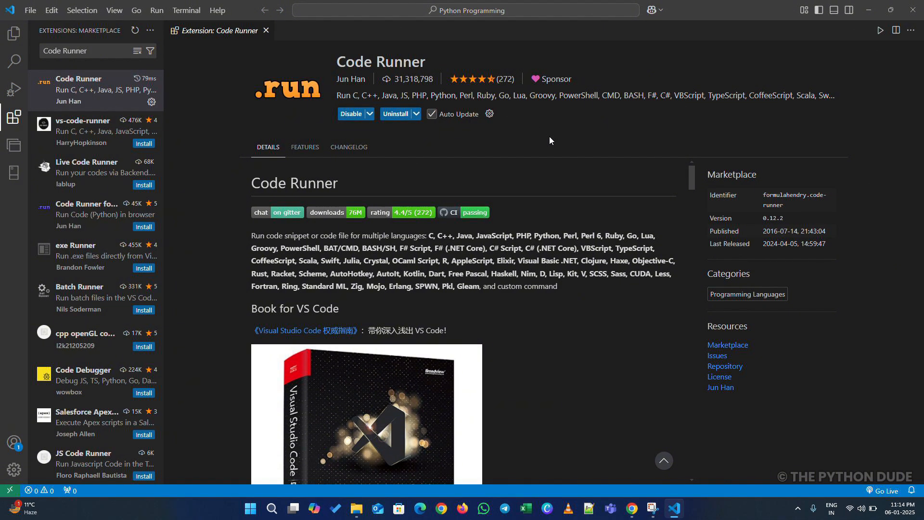
mouse_move(311, 21)
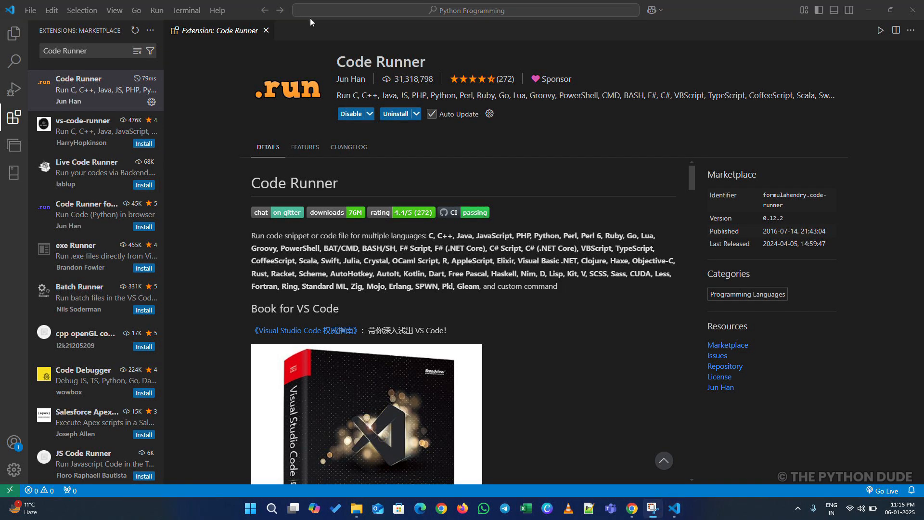
click(265, 30)
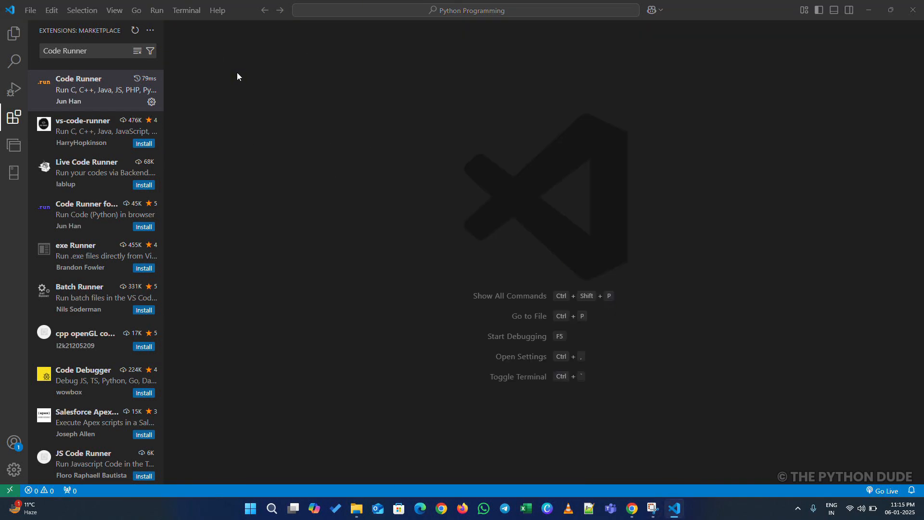
mouse_move(11, 59)
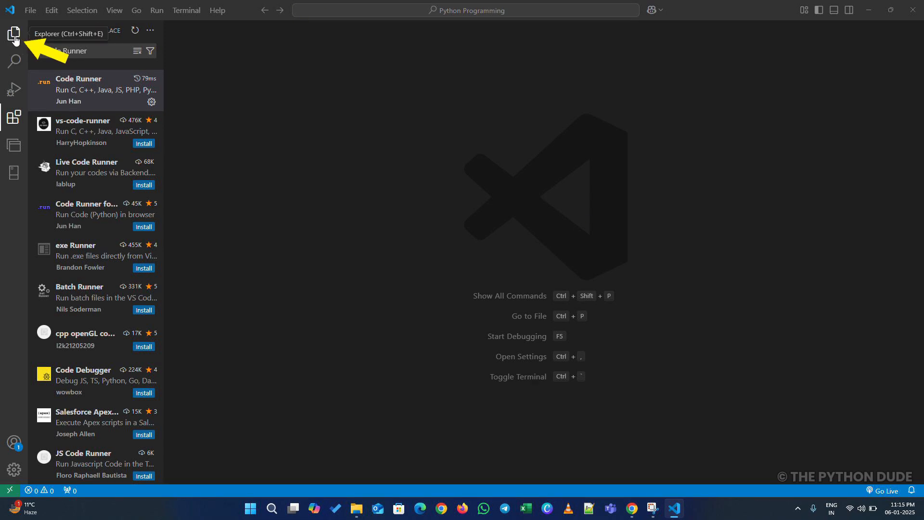
Step: Switch to the Explorer view showing the empty Python Programming folder
click(12, 33)
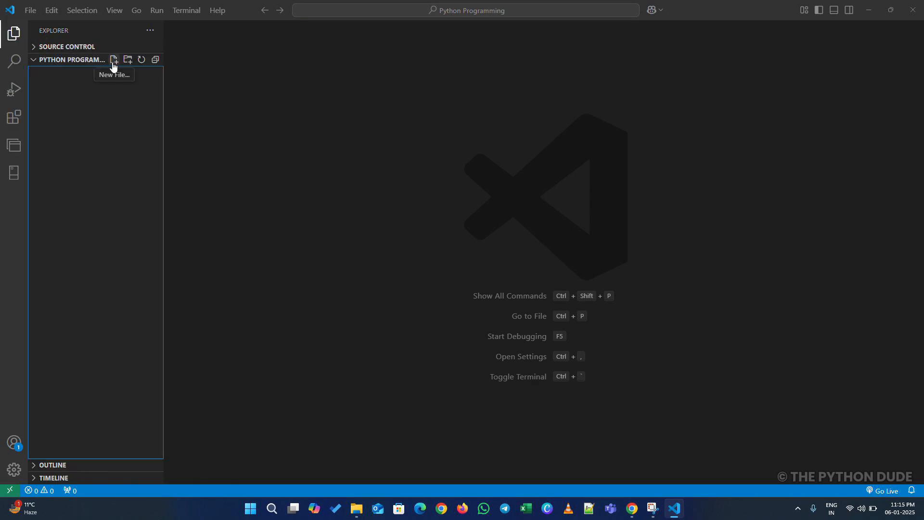
mouse_move(118, 69)
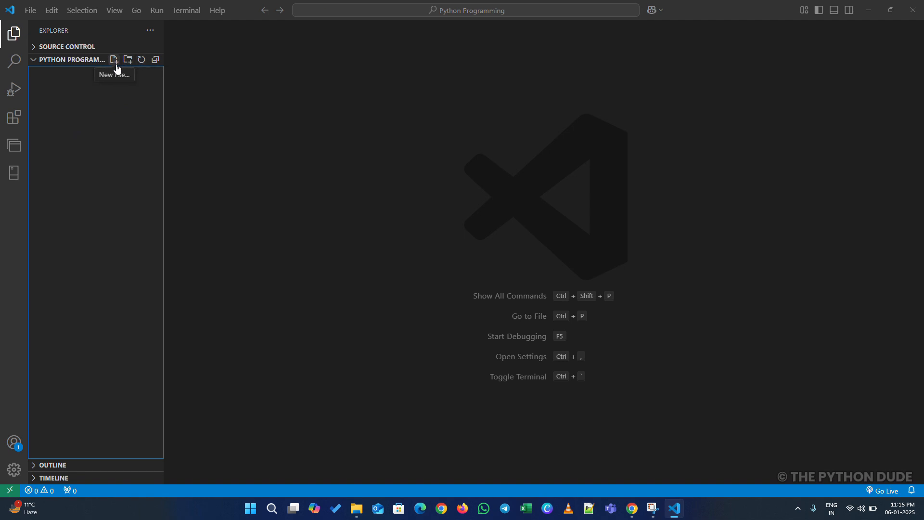
mouse_move(111, 88)
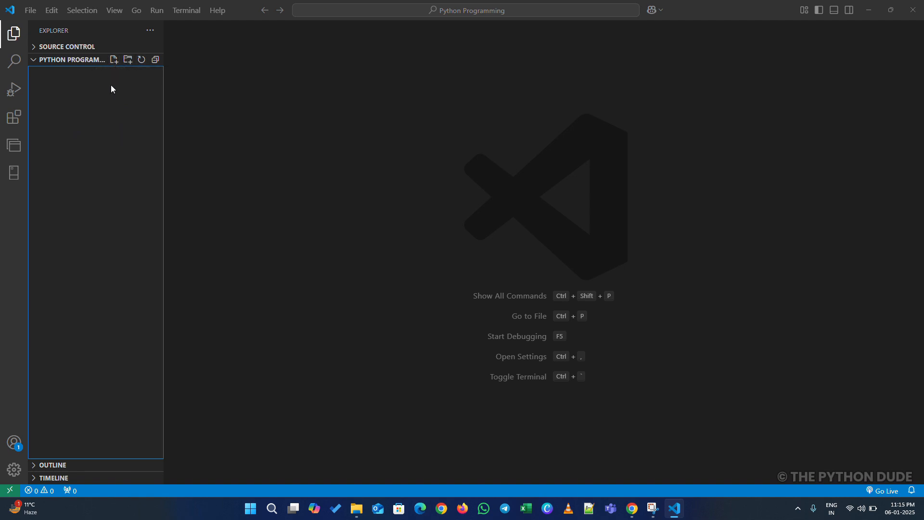
mouse_move(114, 76)
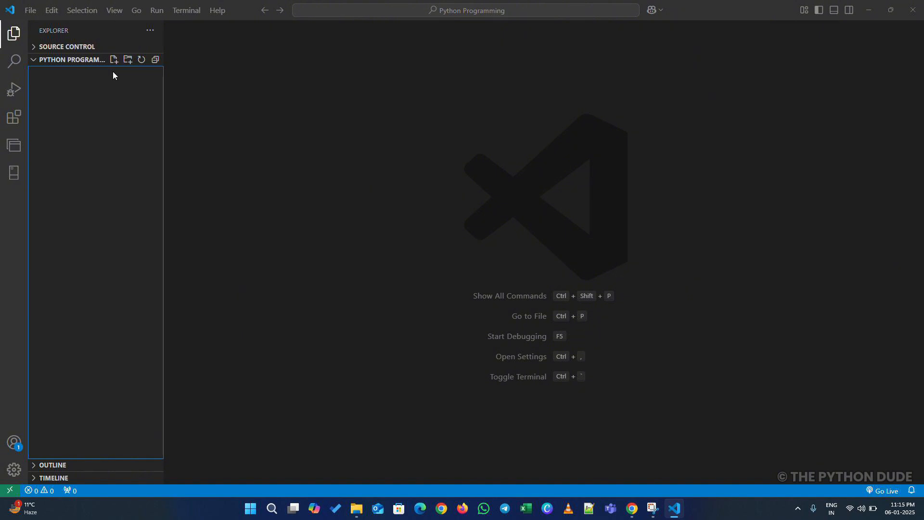
Step: Add a new file named first_program.py to the Python Programming folder
click(115, 59)
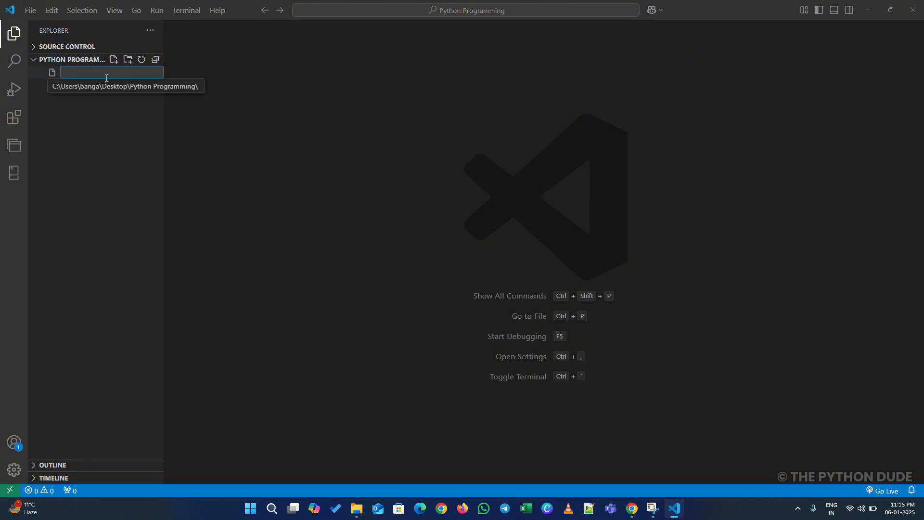
text(first_program.py)
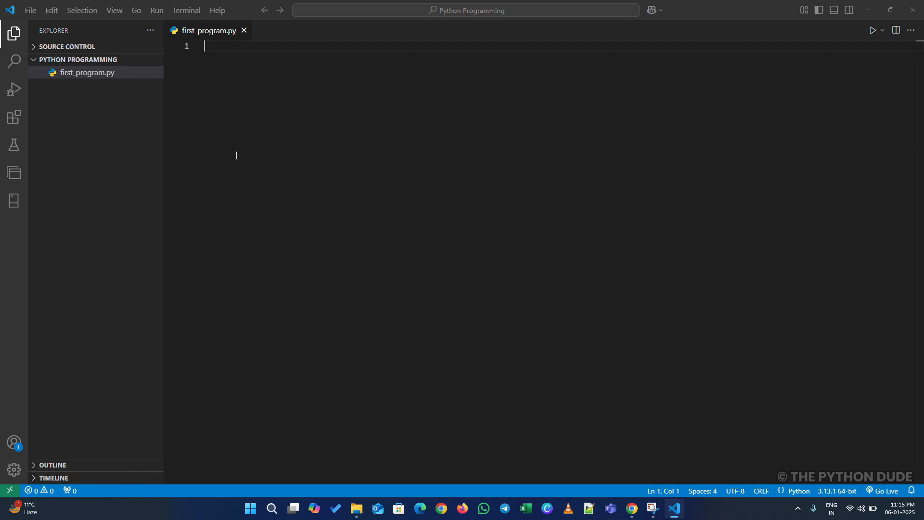
Step: Write print("Hello, World!") in first_program.py and run it with Code Runner
text(print("Hellow"))
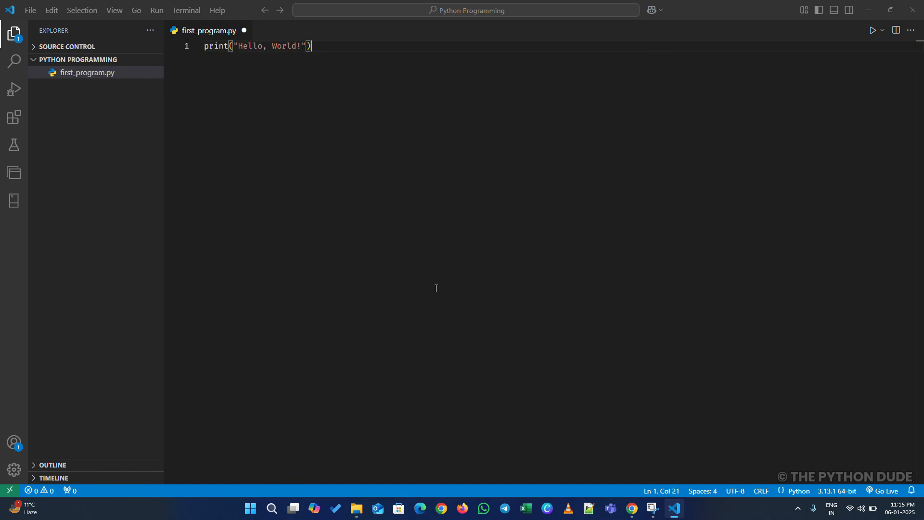
click(872, 30)
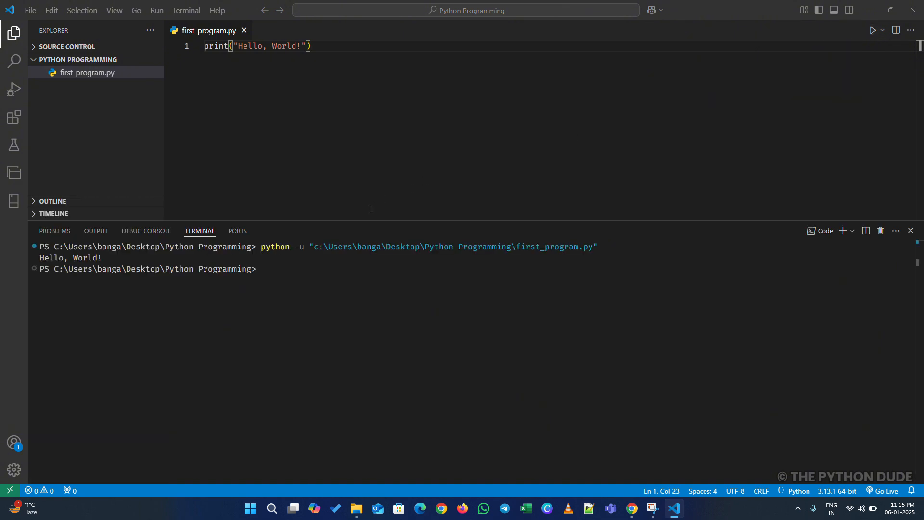